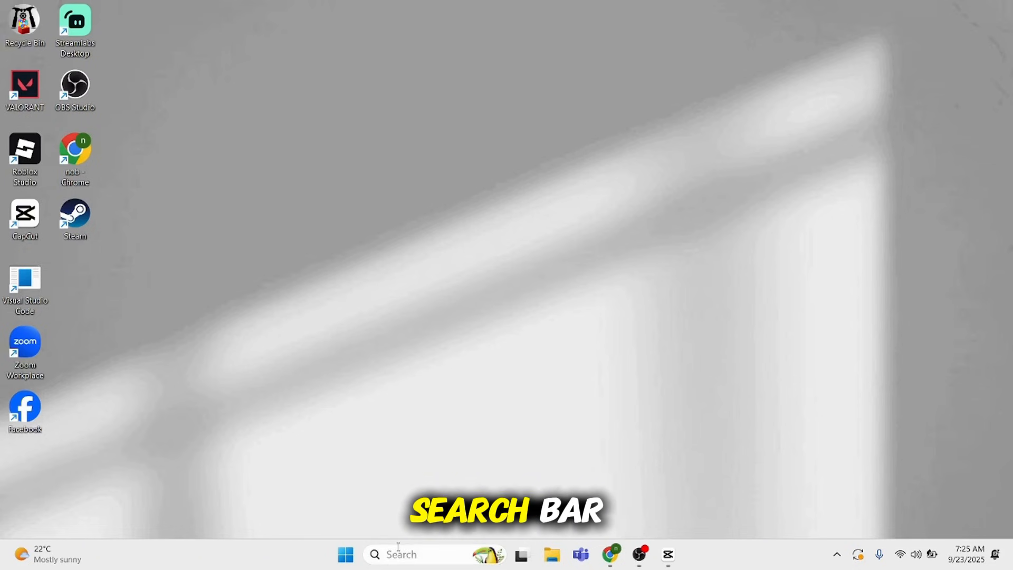
Search the taskbar for 'task Manager' and launch Task Manager.
text(task Manager)
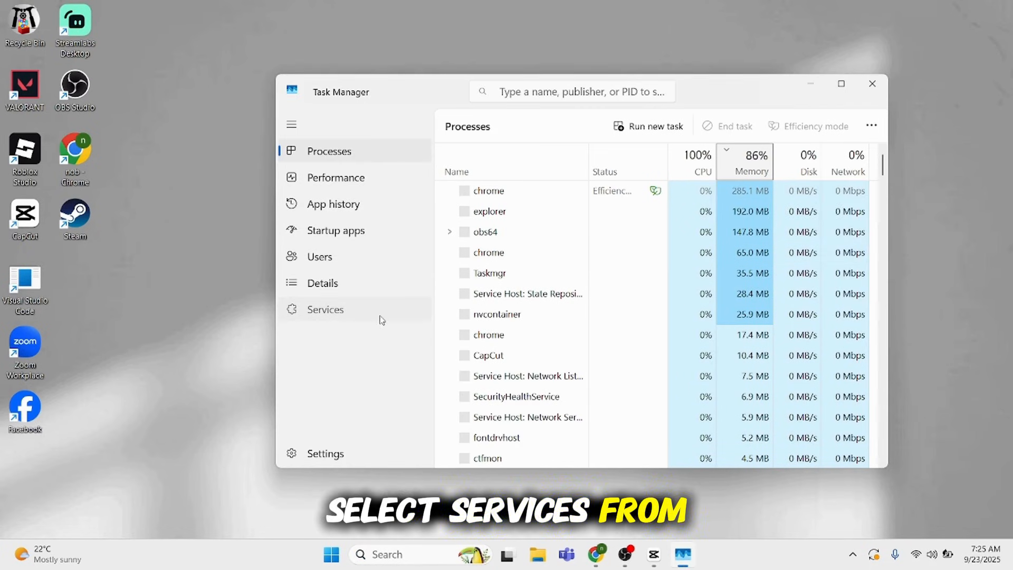
Browse the Services list, bring up a service's actions, then close Task Manager.
click(325, 309)
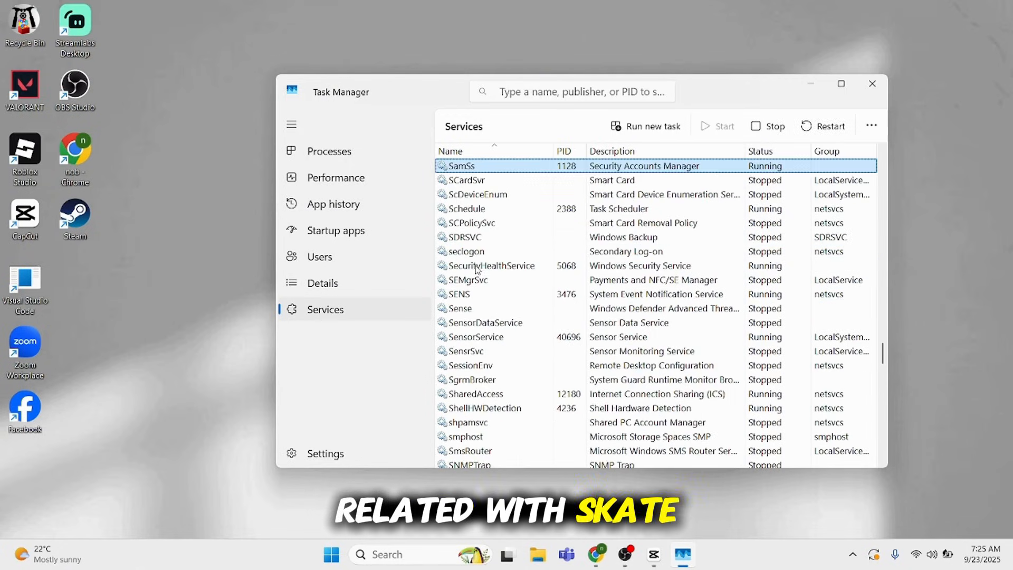
right_click(459, 167)
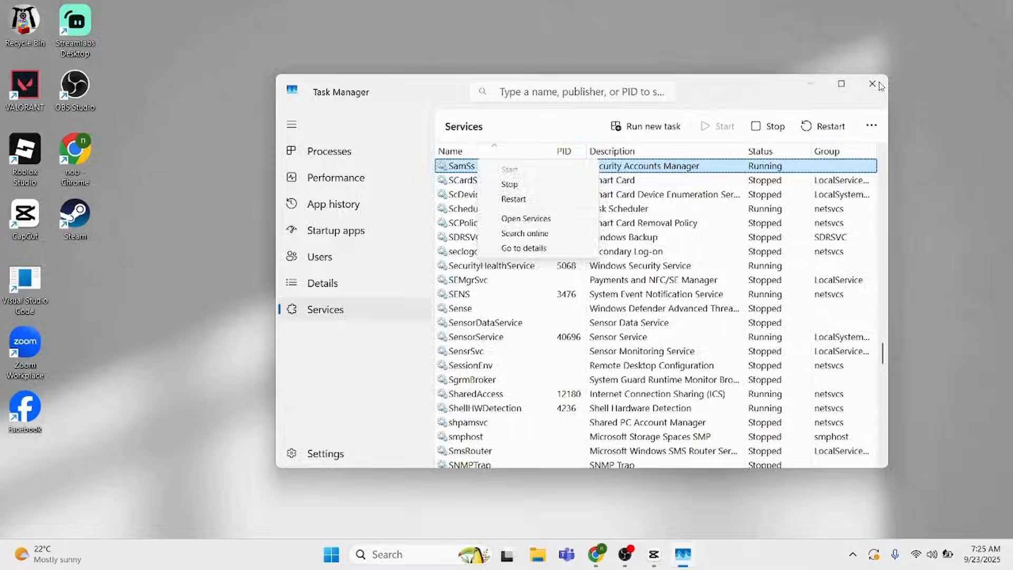
click(872, 84)
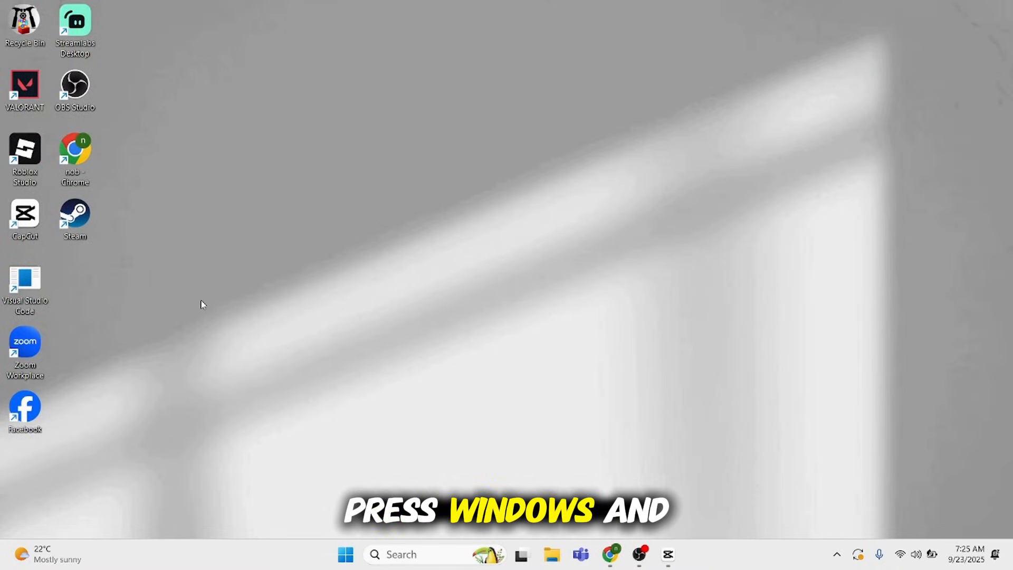
Open %localappdata% from the Run dialog in File Explorer.
key(Win+r)
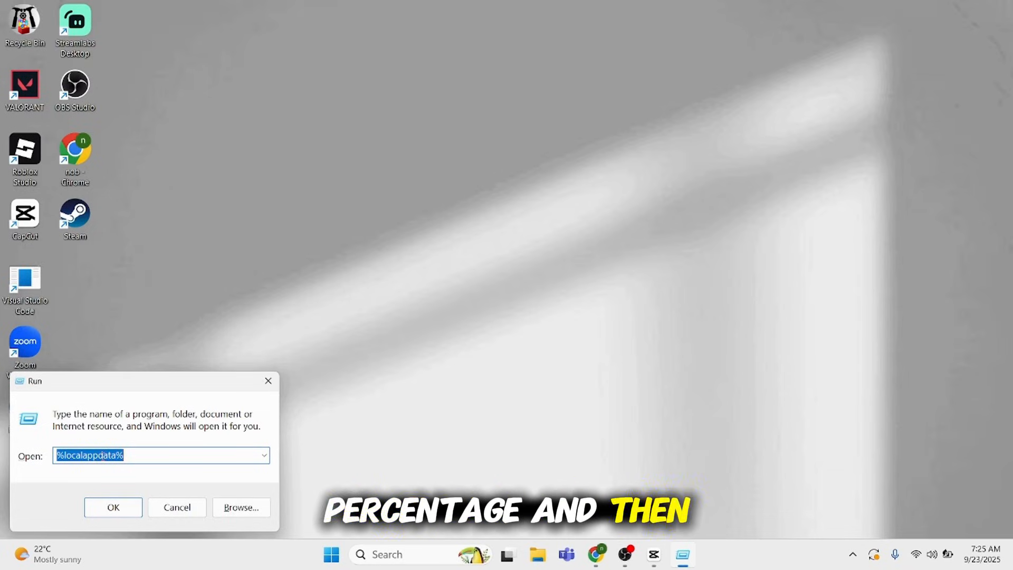
click(112, 507)
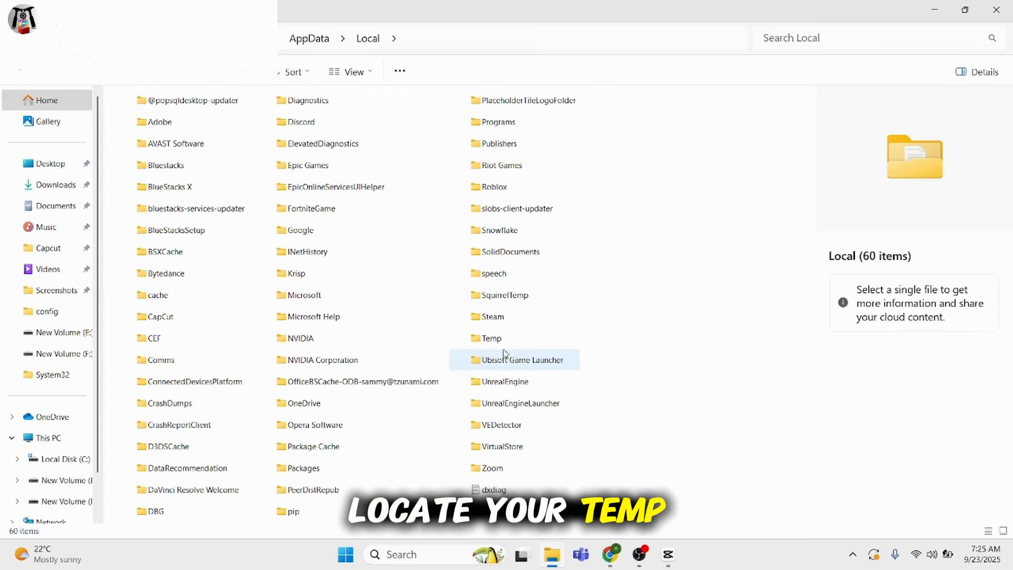
Delete all 1,213 items inside the Temp folder.
double_click(493, 338)
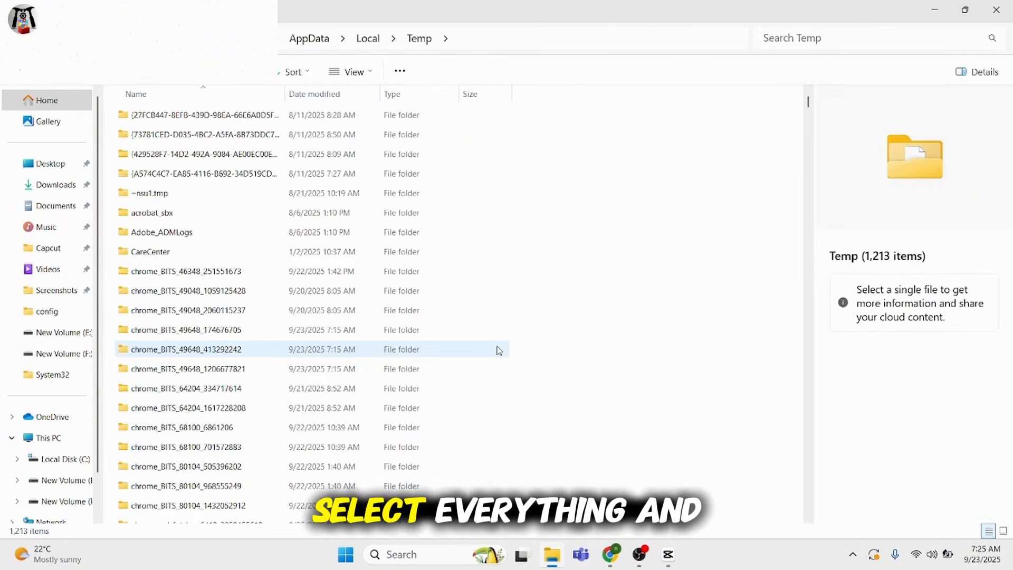
key(ctrl+a)
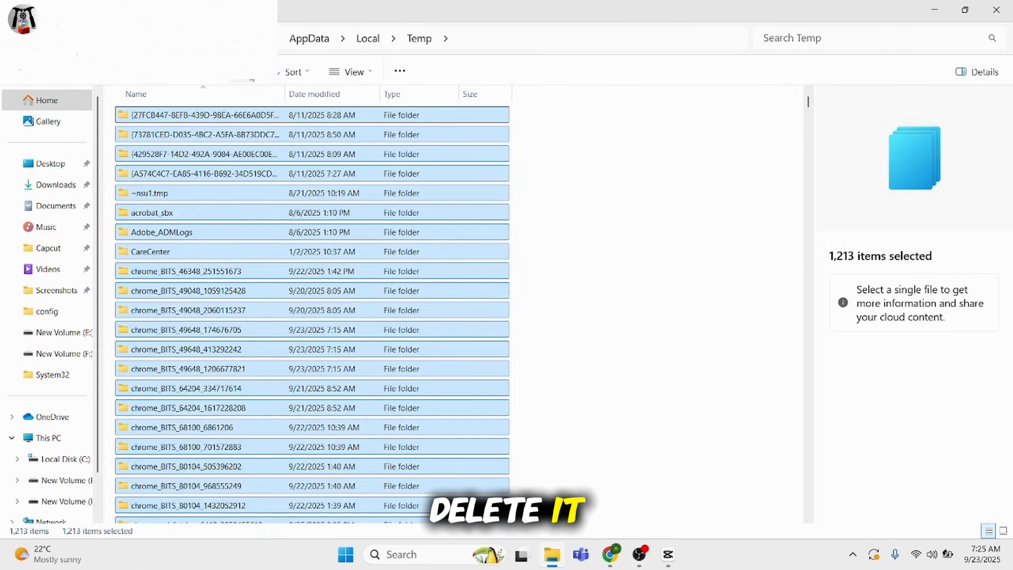
key(Delete)
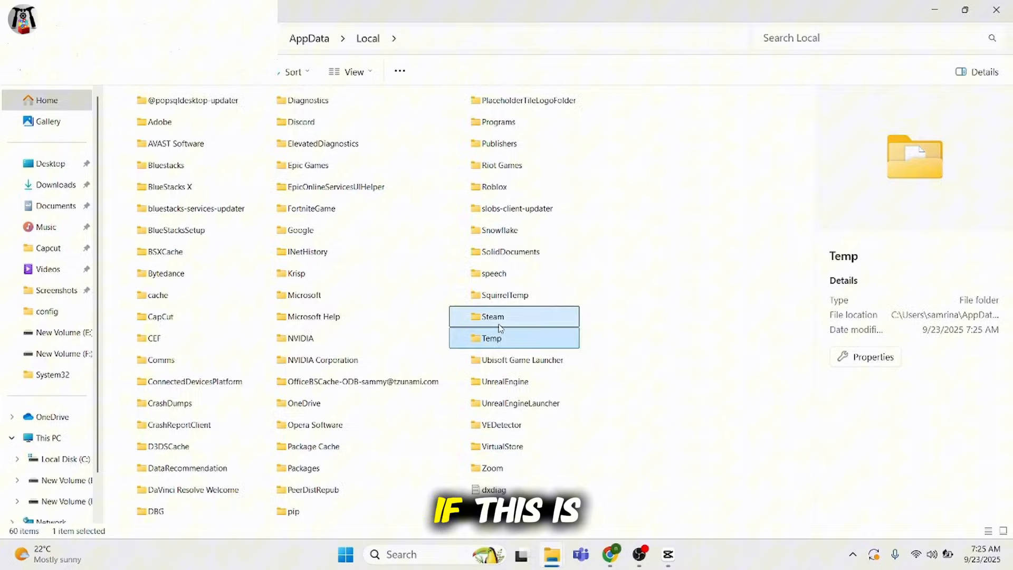
Check the Steam folder's two items, then close File Explorer.
double_click(492, 316)
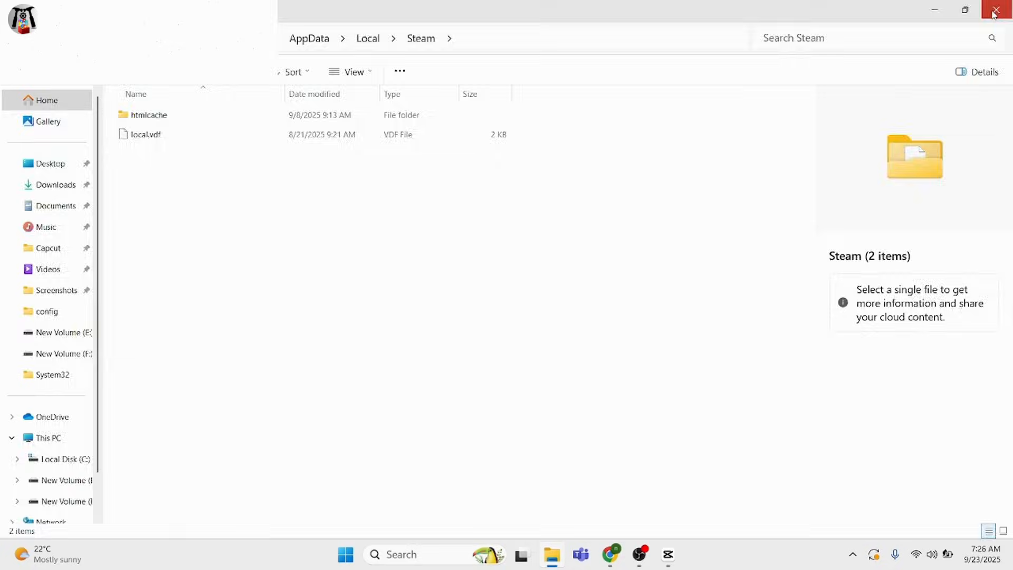
click(1001, 10)
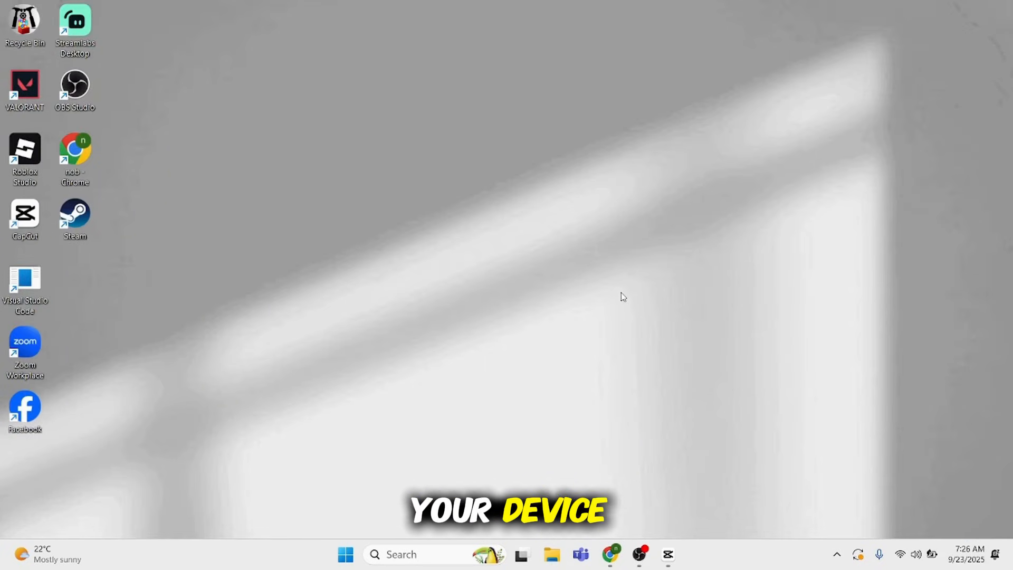